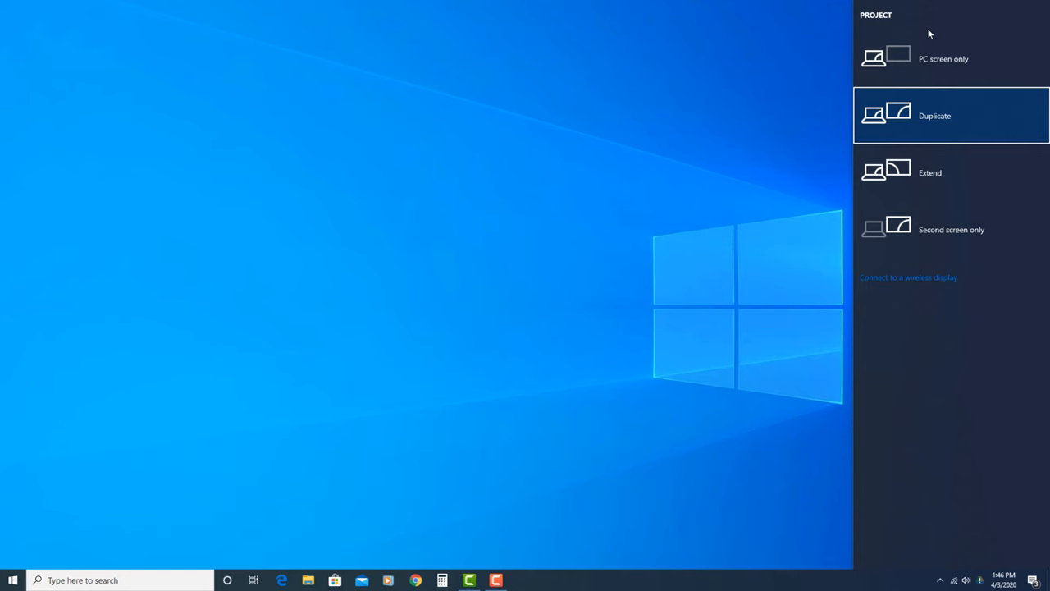
pyautogui.moveTo(951, 292)
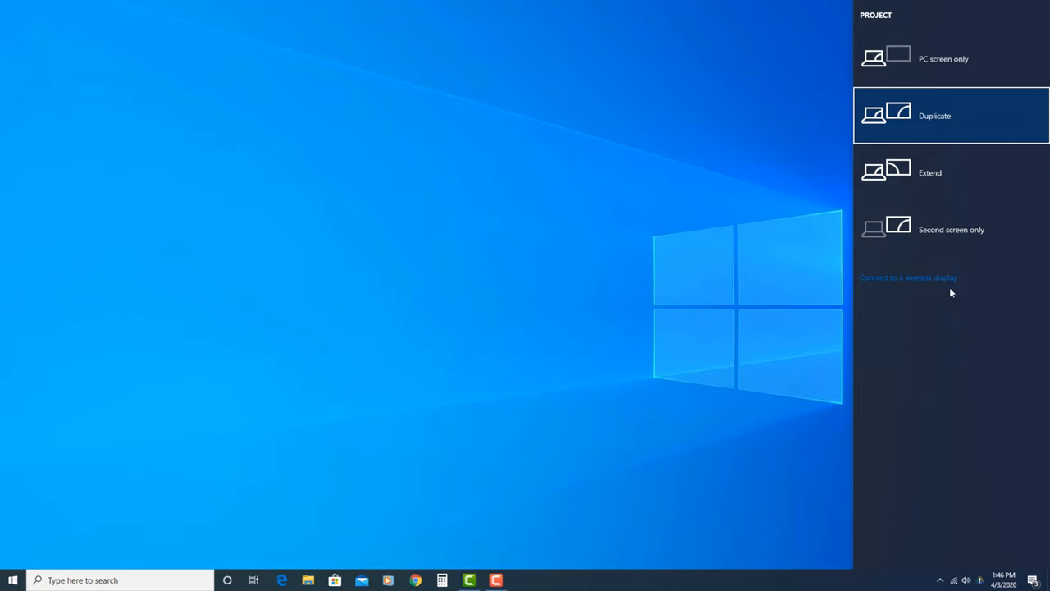
# - Choose 'Connect to a wireless display' so Windows searches for nearby wireless displays
pyautogui.click(909, 276)
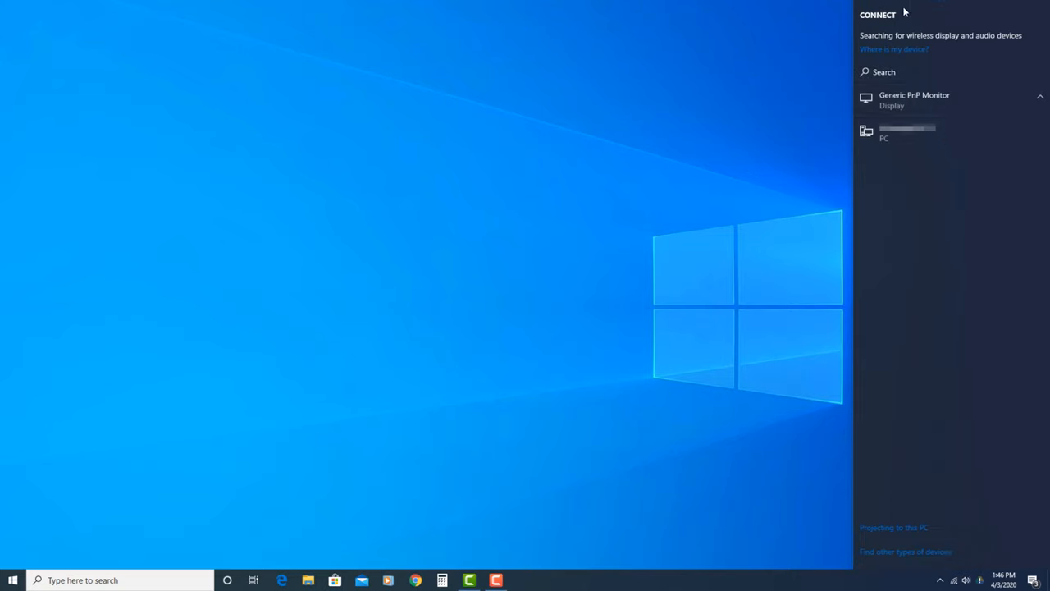
pyautogui.moveTo(916, 49)
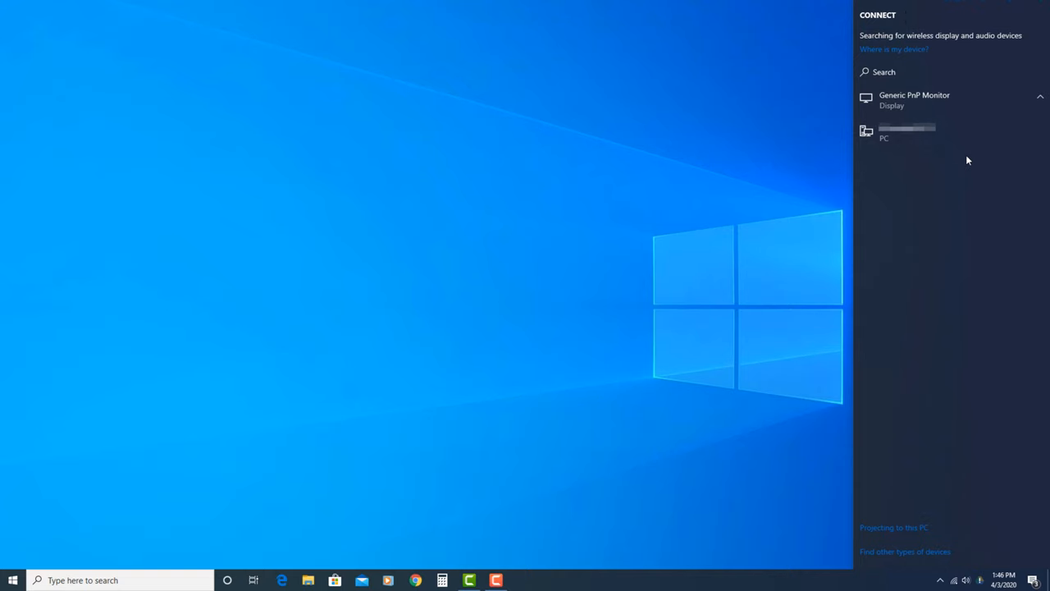
pyautogui.moveTo(963, 169)
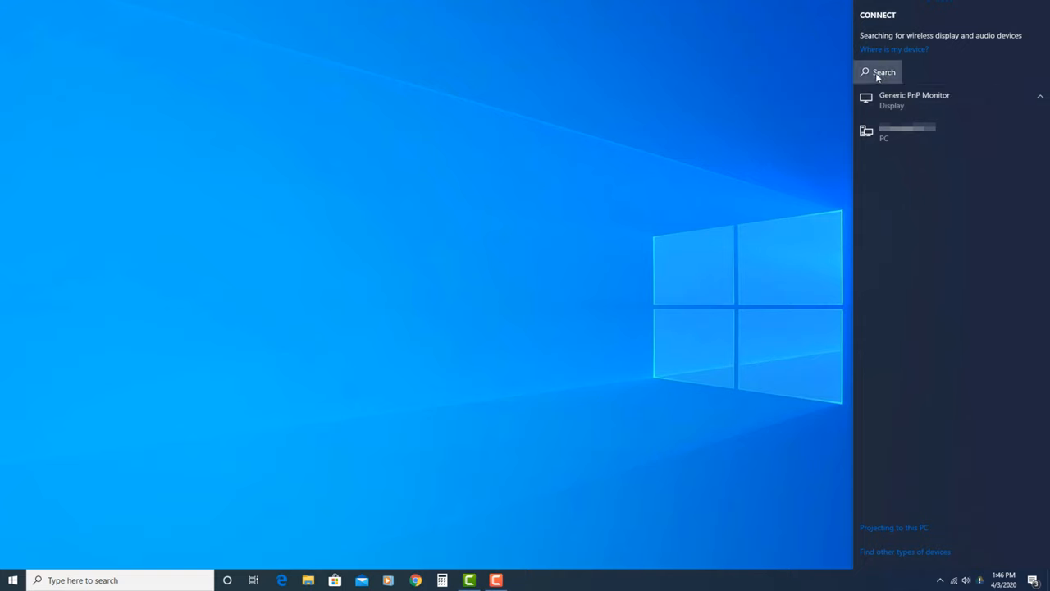
pyautogui.moveTo(895, 76)
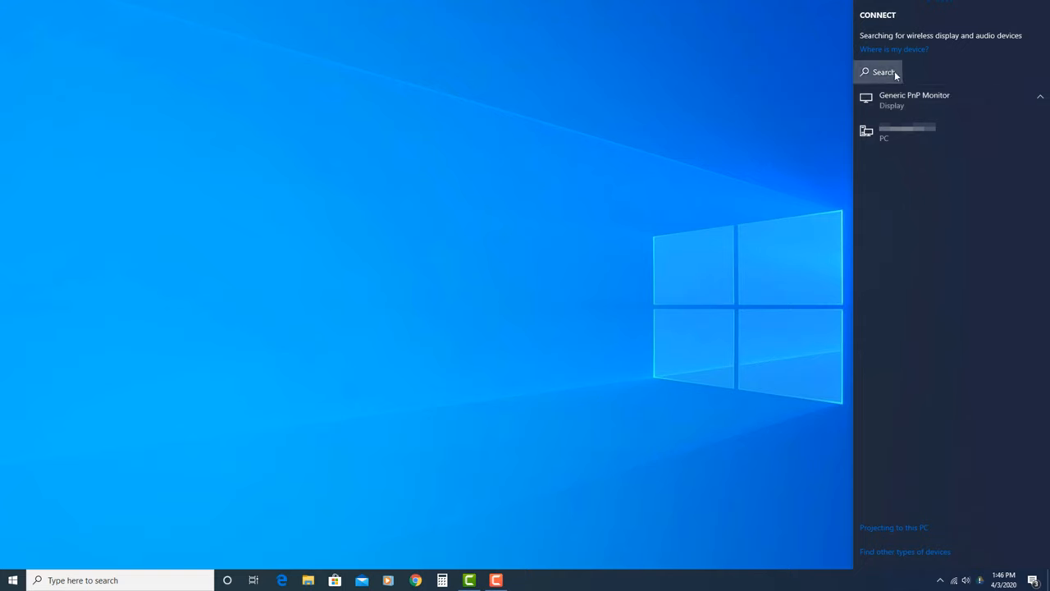
pyautogui.moveTo(922, 73)
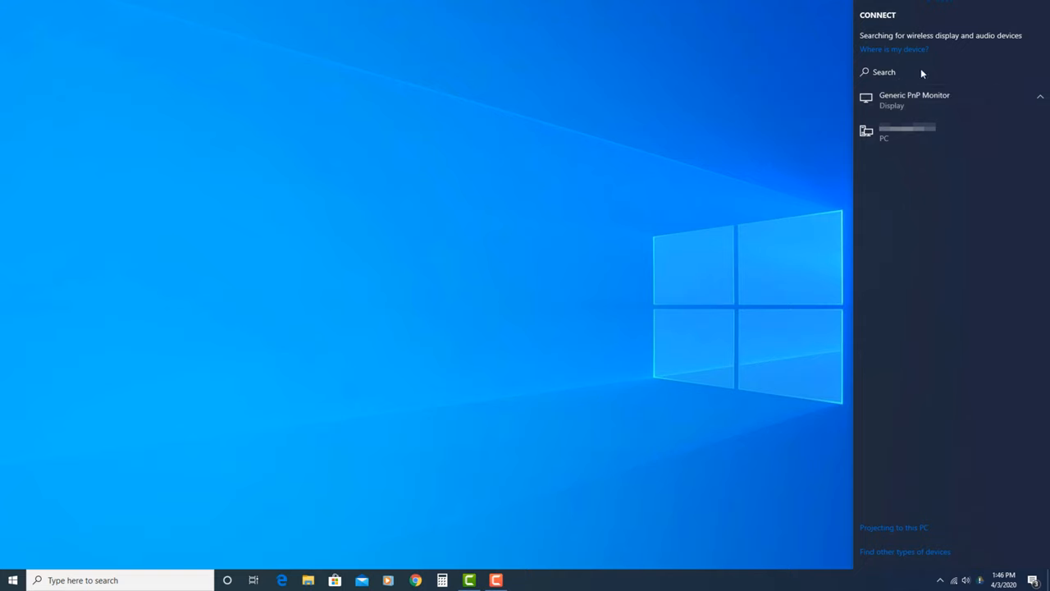
pyautogui.moveTo(948, 219)
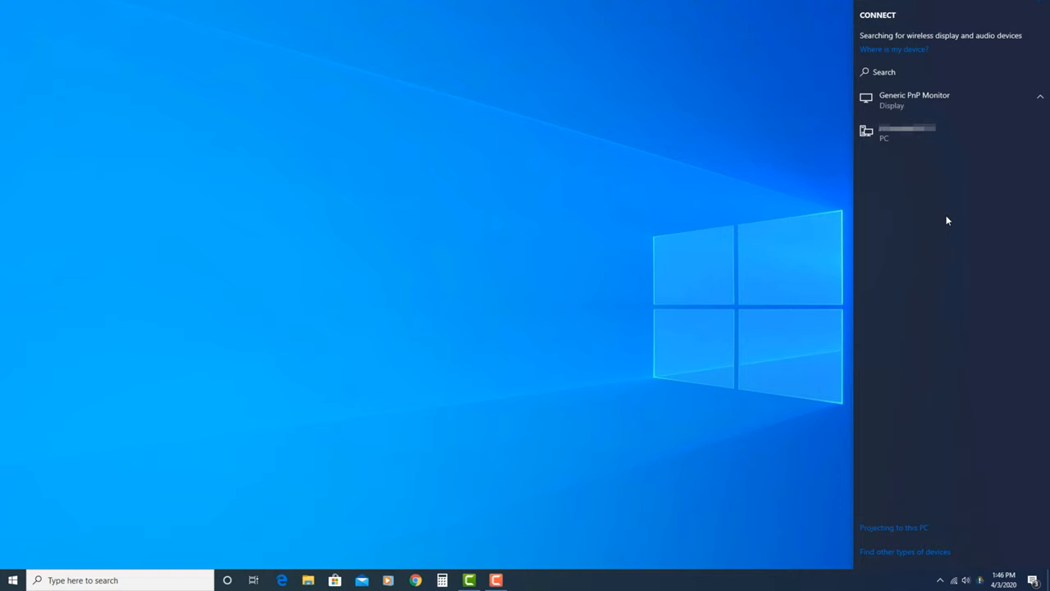
# - Select the PC found under Generic PnP Monitor to start projecting to it
pyautogui.click(906, 133)
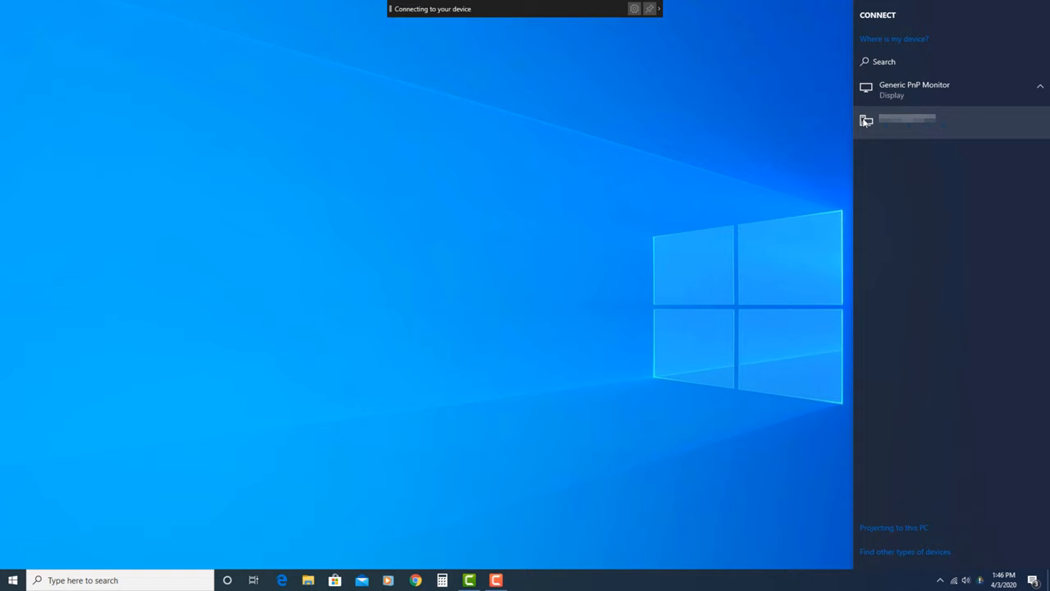
pyautogui.moveTo(410, 9)
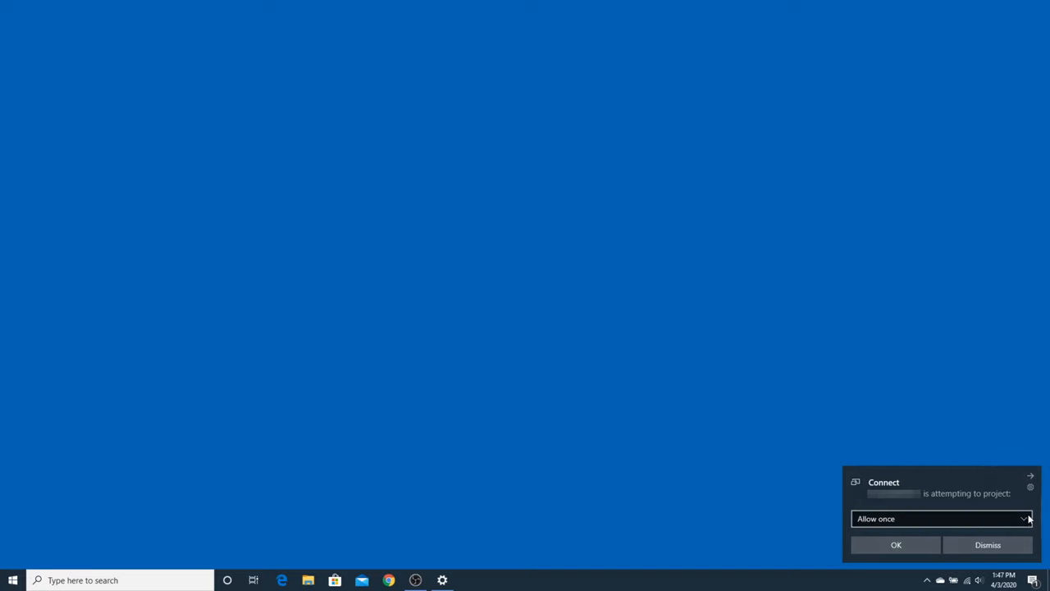
pyautogui.moveTo(1026, 519)
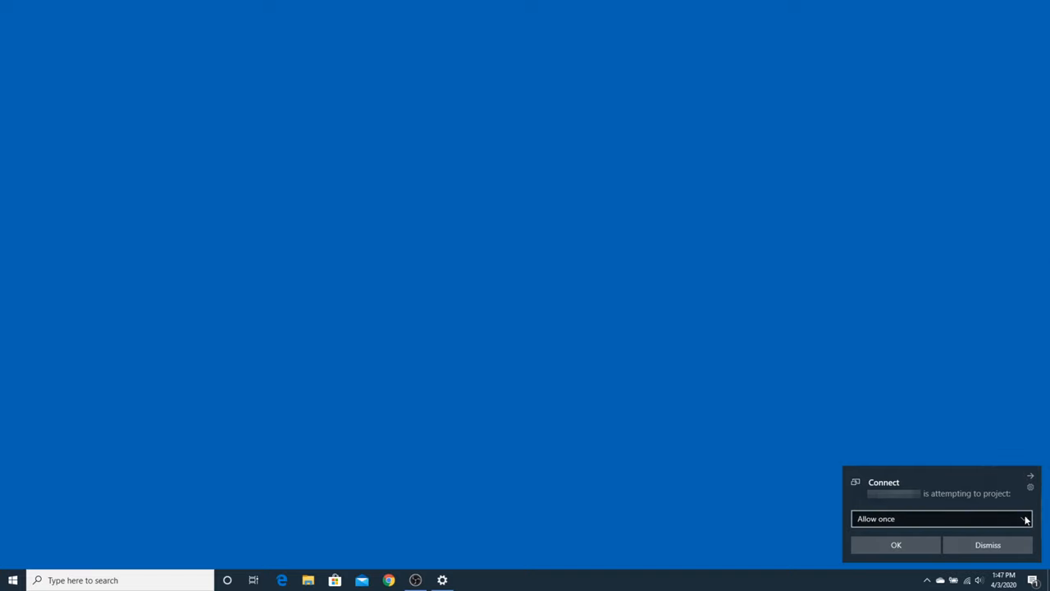
# - Change the incoming projection request from 'Allow once' to 'Always allow'
pyautogui.click(942, 518)
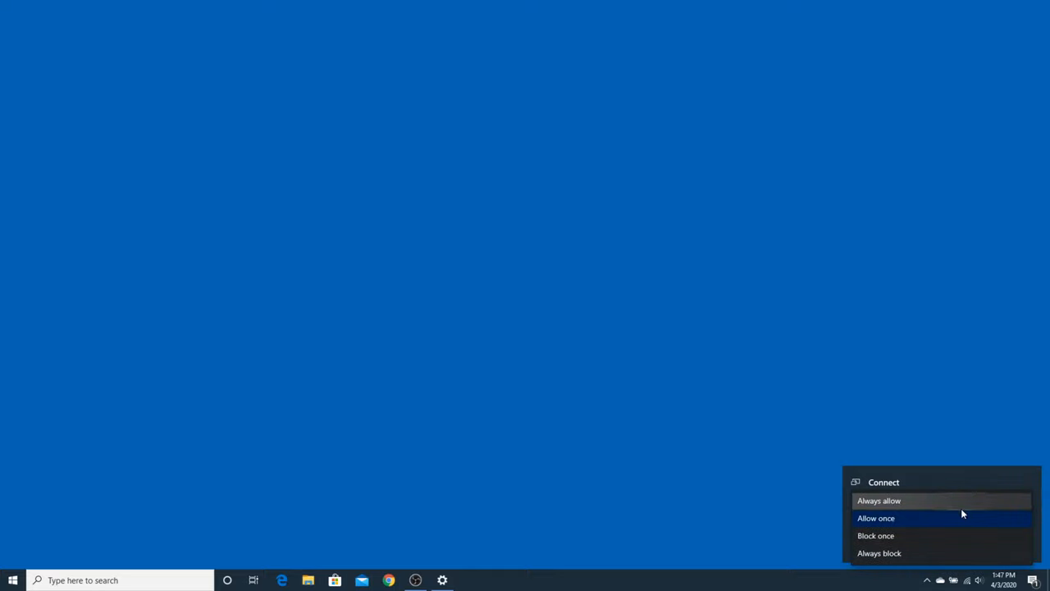
pyautogui.click(880, 501)
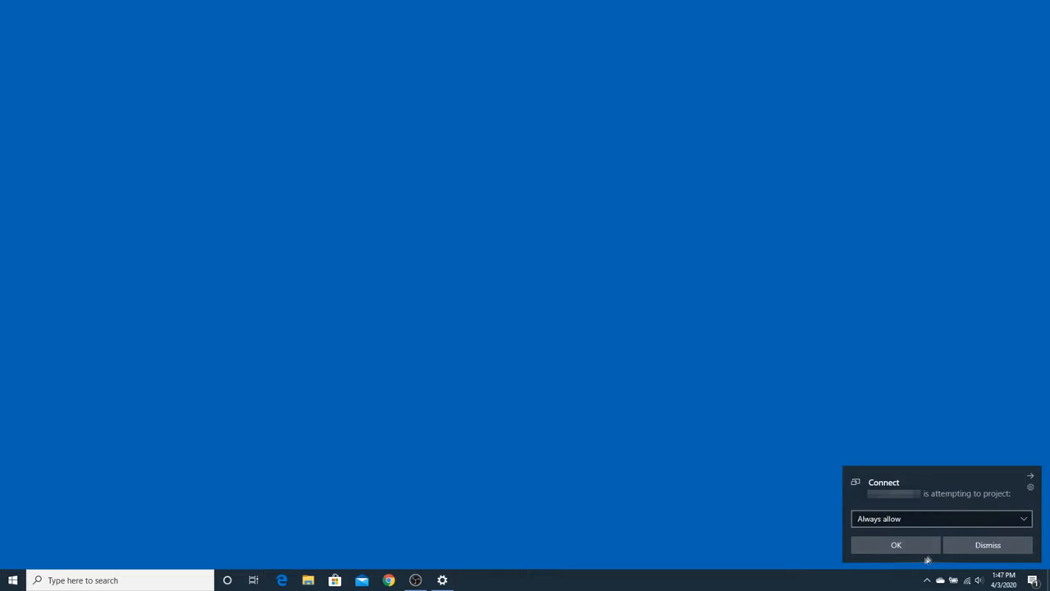